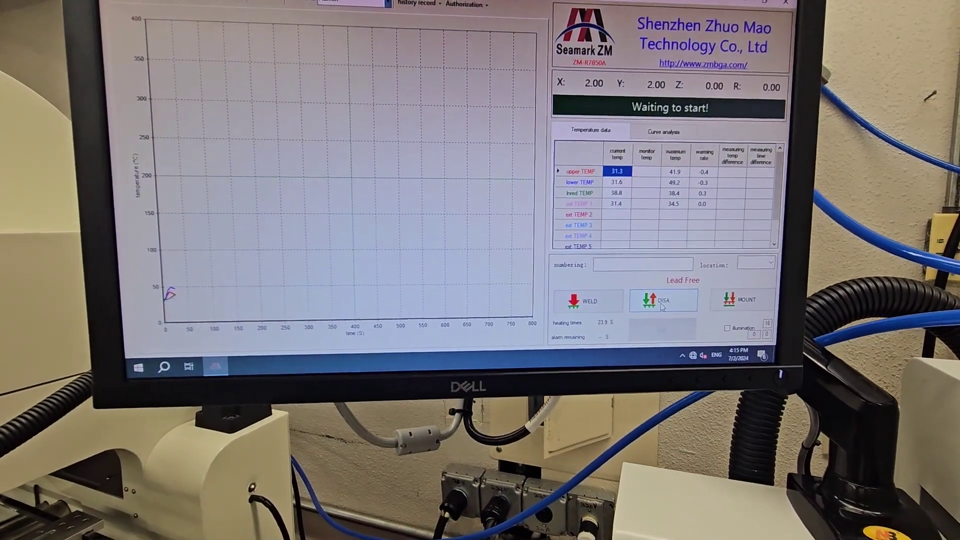
Start the DISA disassembly cycle so the CCD moves to the corrected position.
click(663, 300)
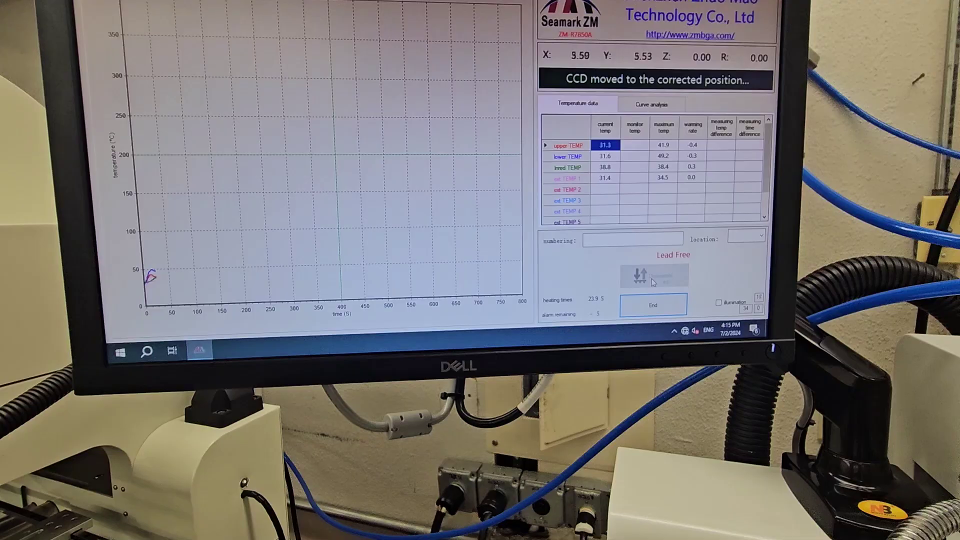